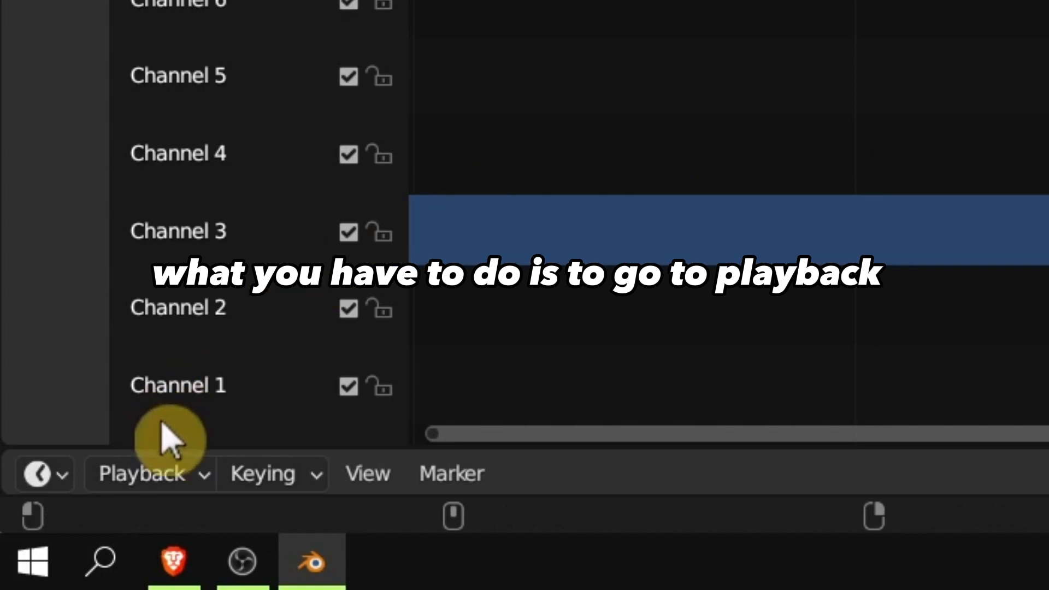
# Step: Show the sequencer's Playback options listing where animation plays (3D Viewport, Animation Editors)
pyautogui.click(141, 473)
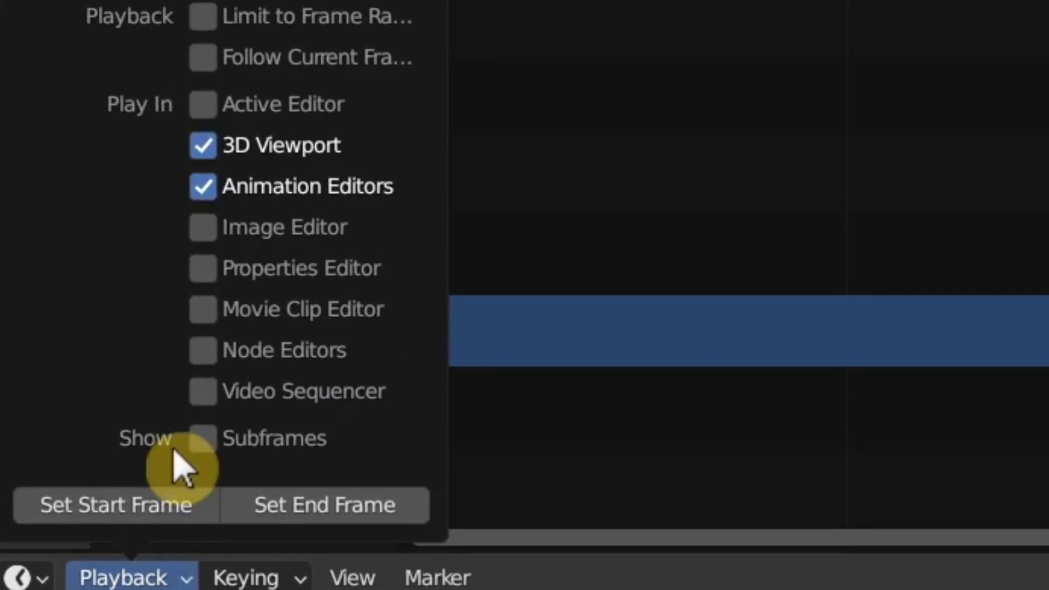